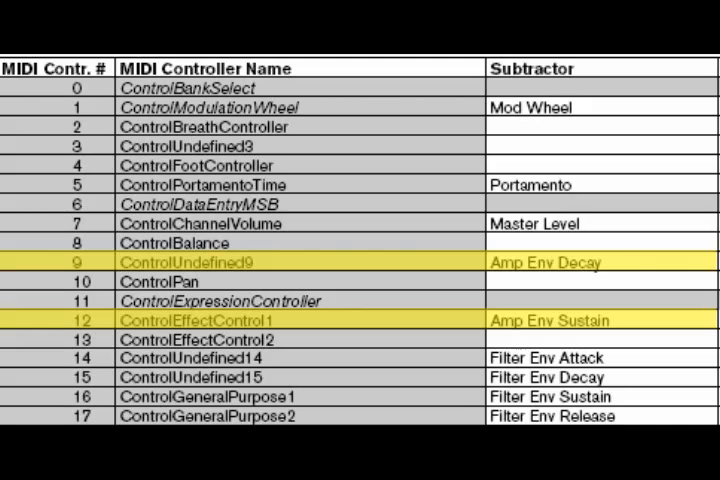
Browse to Ableton Live 6.0.5's Preferences\User Remote Scripts folder on the C: drive.
{"action": "scroll", "scroll_direction": "down", "scroll_amount": 3}
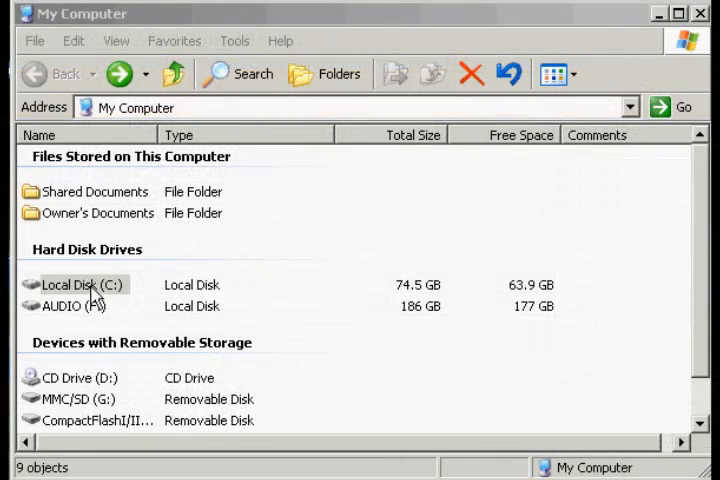
{"action": "double_click", "coordinate": [80, 284]}
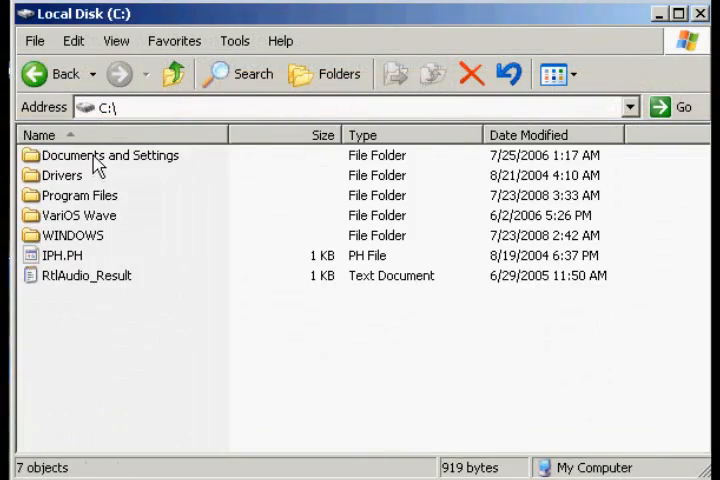
{"action": "double_click", "coordinate": [110, 155]}
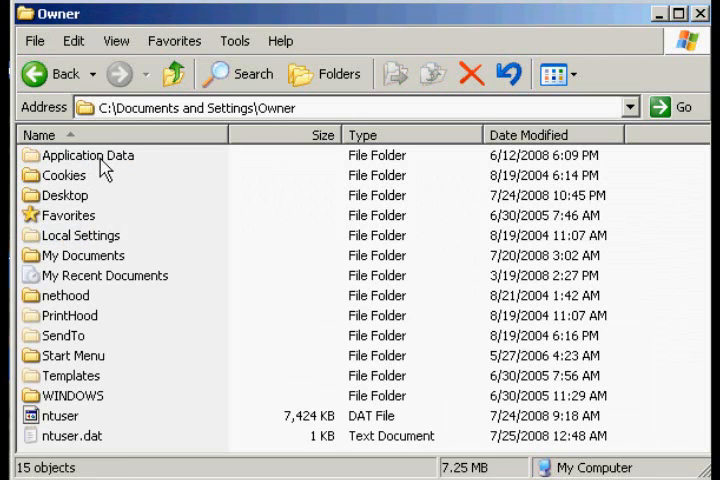
{"action": "double_click", "coordinate": [88, 155]}
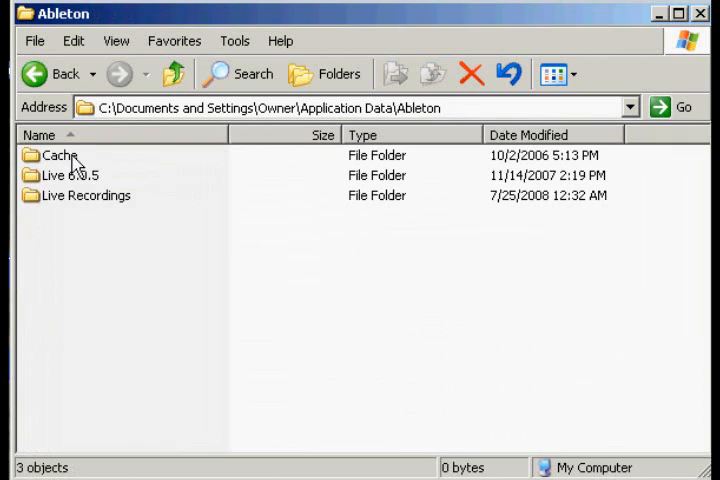
{"action": "double_click", "coordinate": [67, 175]}
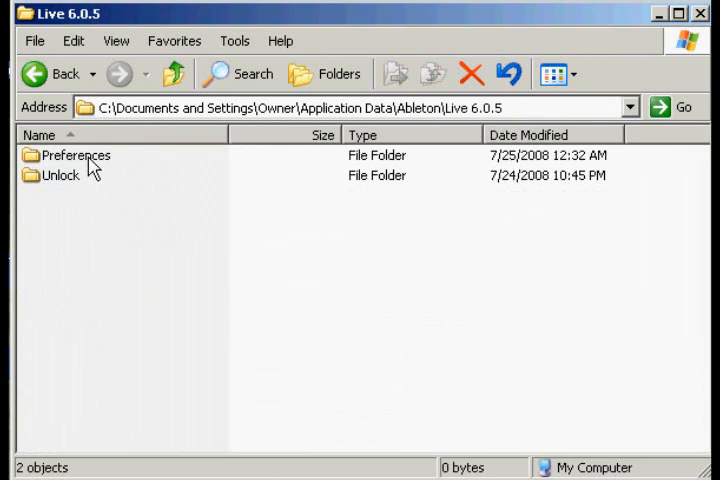
{"action": "double_click", "coordinate": [76, 155]}
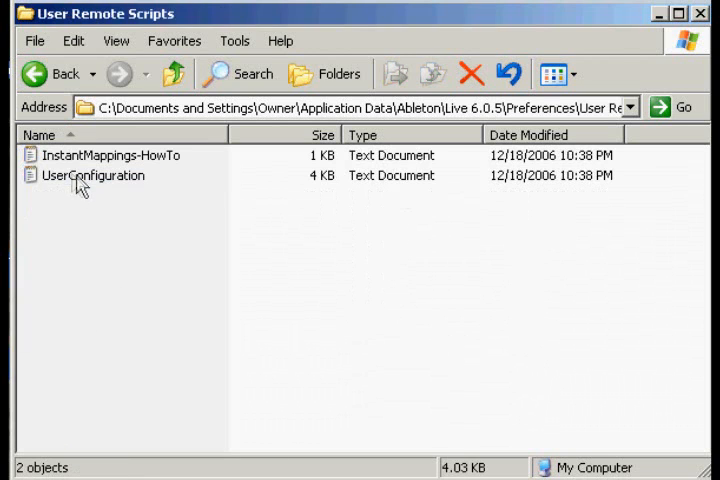
Create a new 'Subtractor' folder in User Remote Scripts and enter it.
{"action": "left_click", "coordinate": [34, 40]}
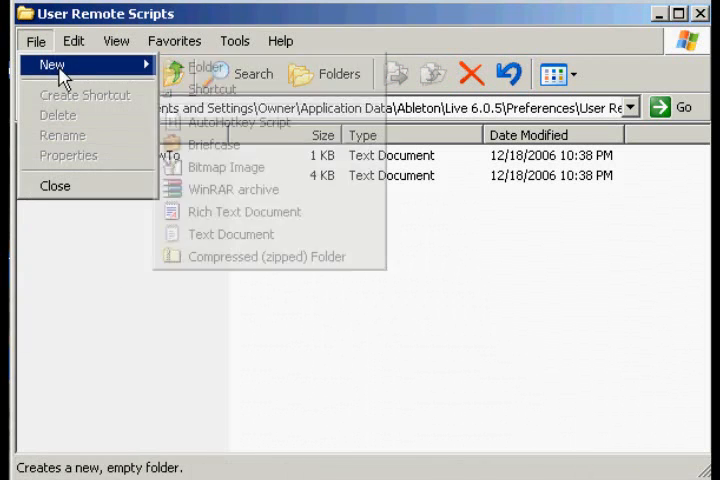
{"action": "left_click", "coordinate": [205, 66]}
{"action": "type", "text": "Subtractor"}
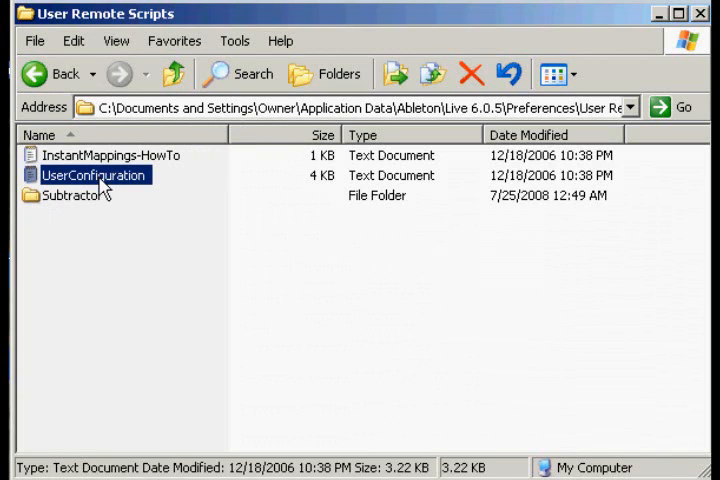
{"action": "double_click", "coordinate": [75, 195]}
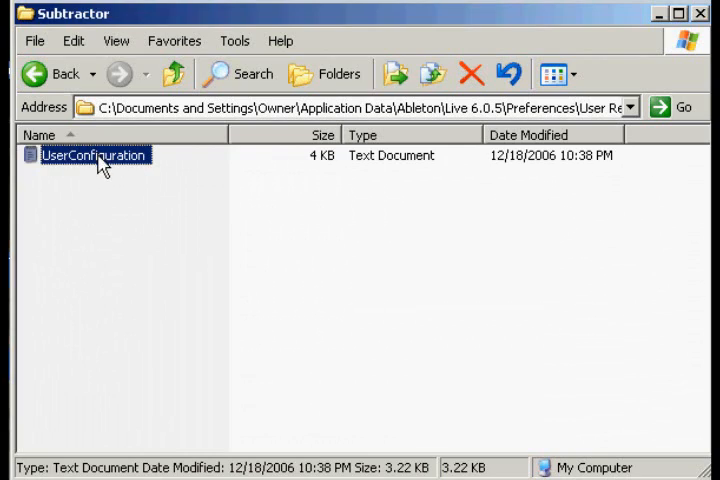
Edit UserConfiguration: ports named Subtractor, Encoder1–8 set to CCs 73, 9, 12, 72, 74, 71, 26, 5, and save.
{"action": "double_click", "coordinate": [95, 155]}
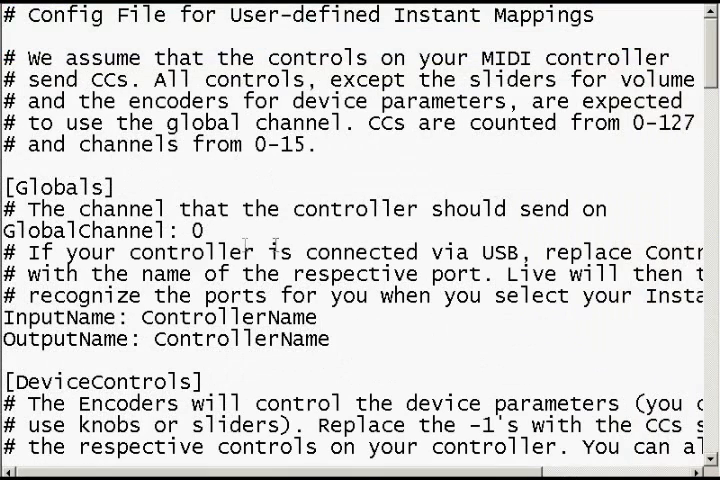
{"action": "type", "text": "Subtract"}
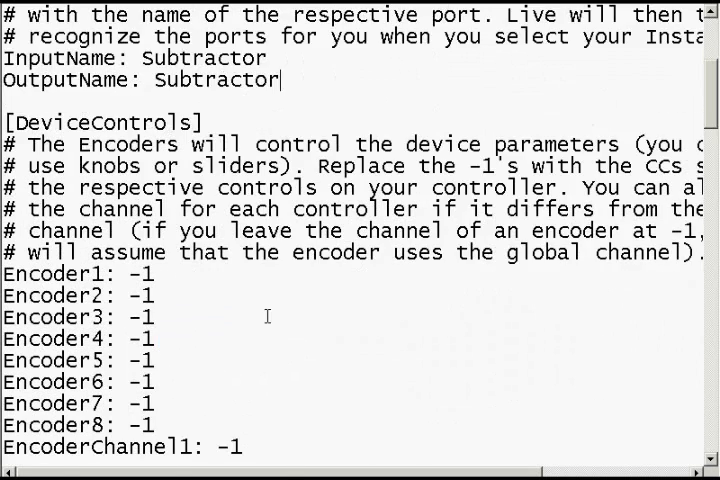
{"action": "scroll", "scroll_direction": "down", "scroll_amount": 3}
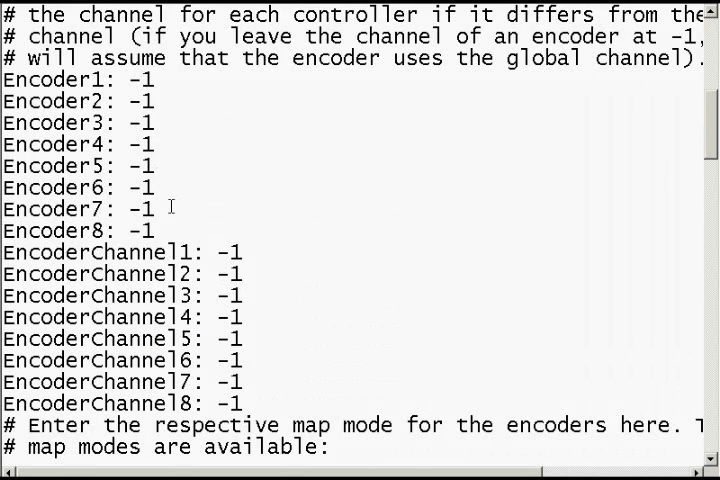
{"action": "double_click", "coordinate": [130, 79]}
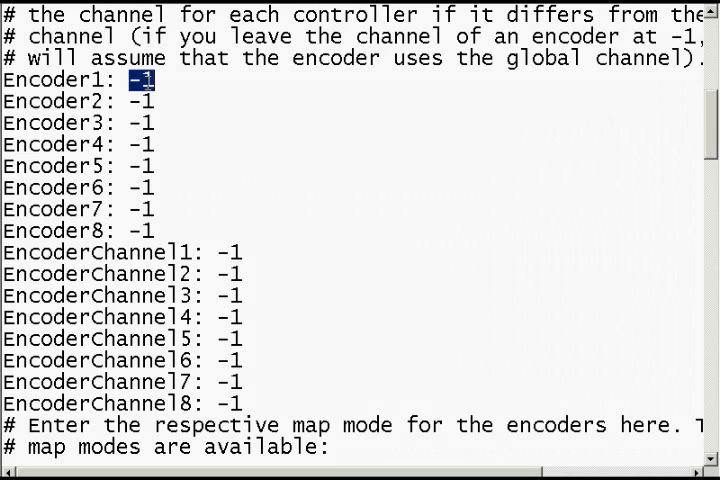
{"action": "type", "text": "73"}
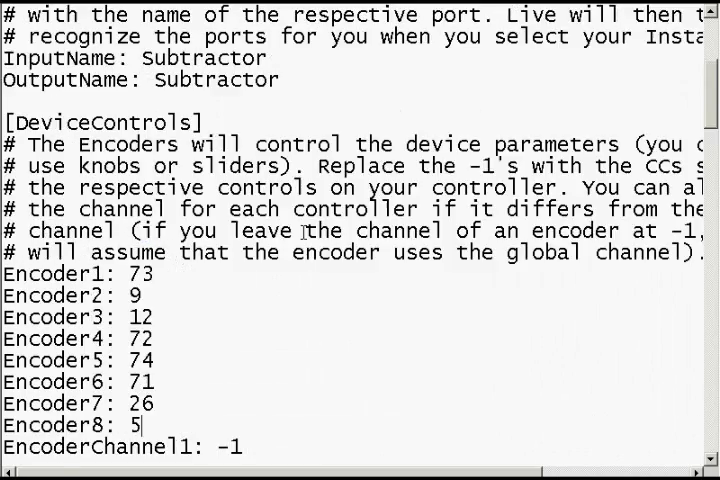
{"action": "scroll", "scroll_direction": "up", "scroll_amount": 3}
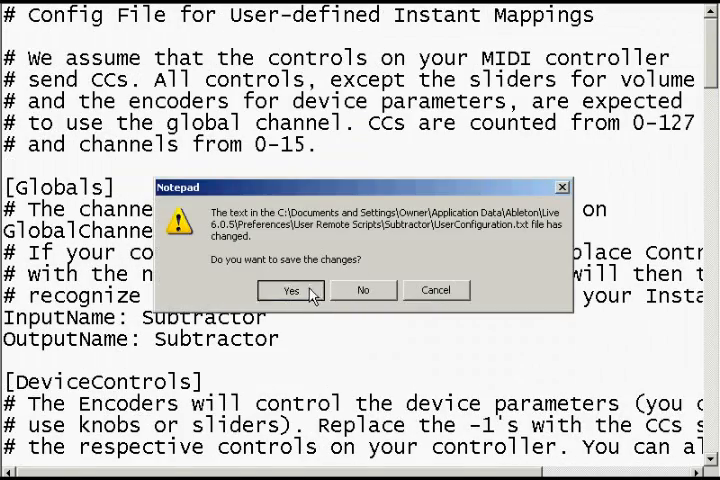
{"action": "left_click", "coordinate": [290, 290]}
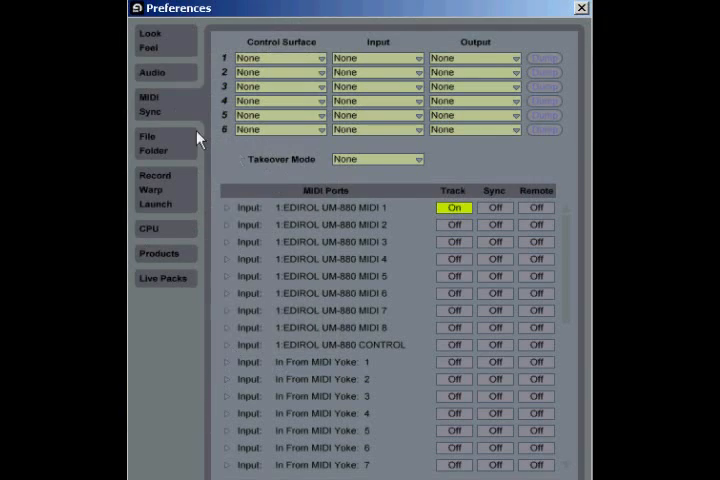
Set Control Surface 1 to Subtractor with output 'Out To MIDI Yoke: 1'.
{"action": "left_click", "coordinate": [280, 57]}
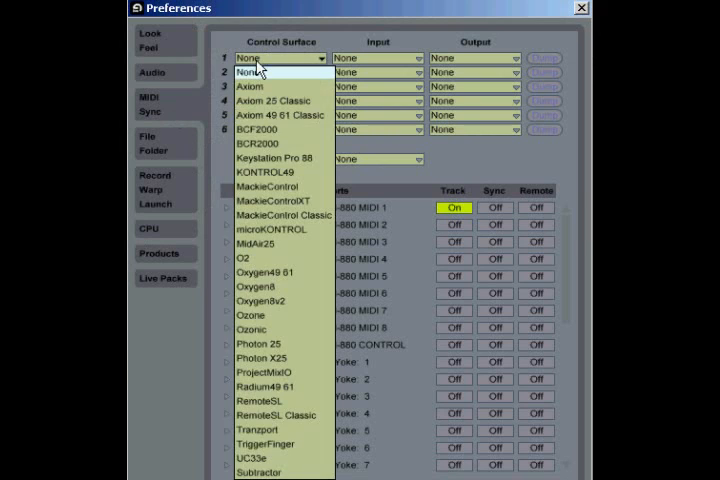
{"action": "mouse_move", "coordinate": [260, 472]}
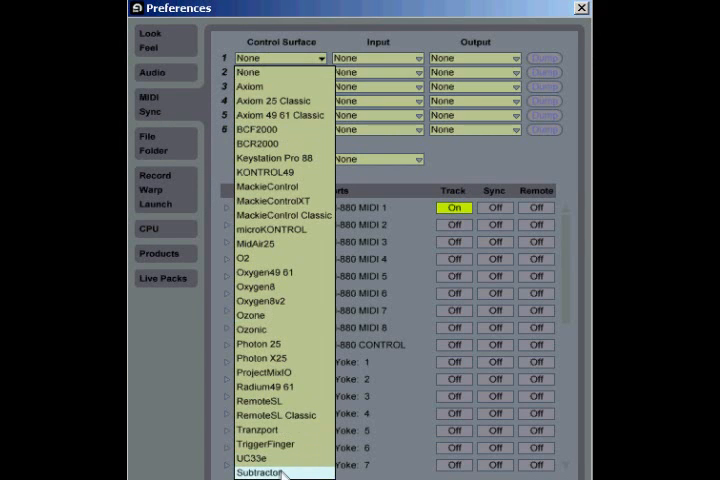
{"action": "left_click", "coordinate": [265, 473]}
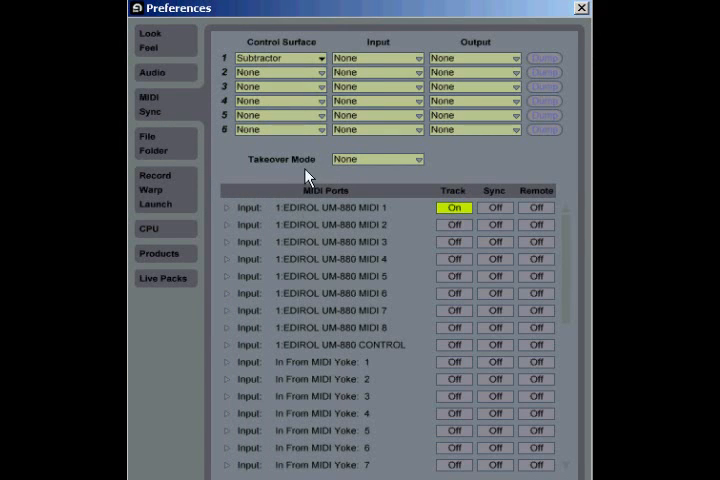
{"action": "left_click", "coordinate": [508, 57]}
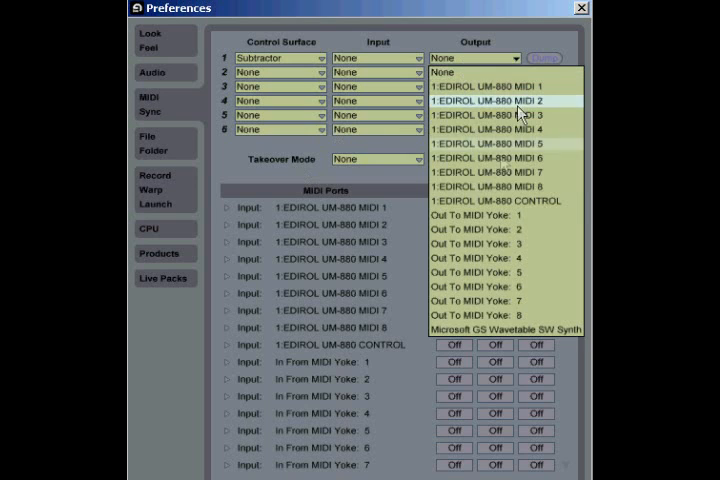
{"action": "mouse_move", "coordinate": [519, 215]}
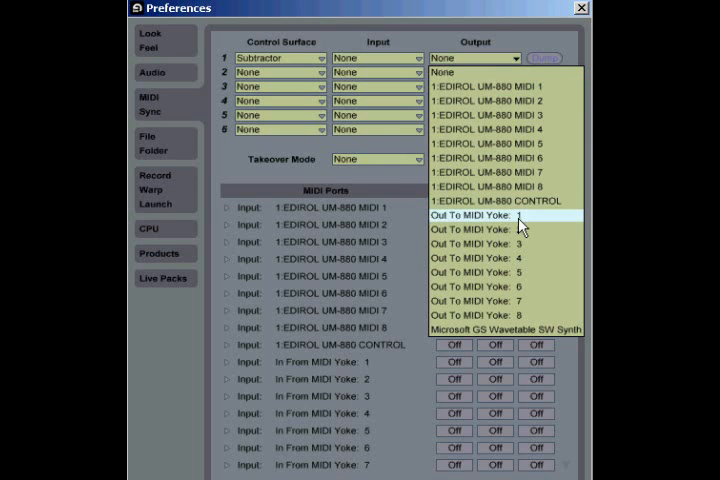
{"action": "left_click", "coordinate": [500, 215]}
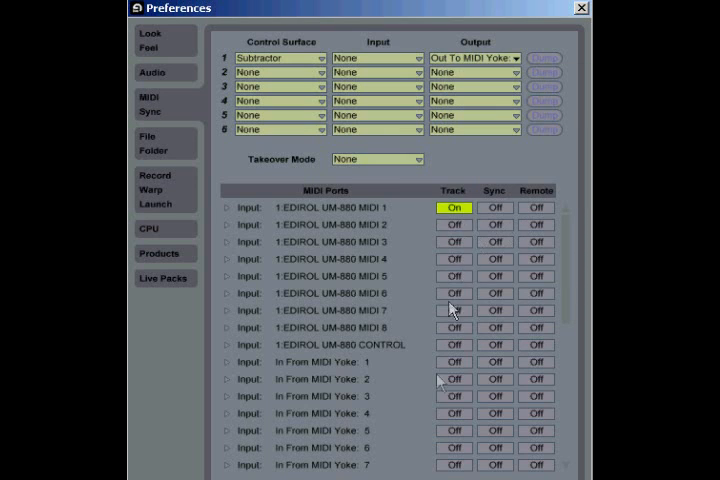
{"action": "mouse_move", "coordinate": [440, 375]}
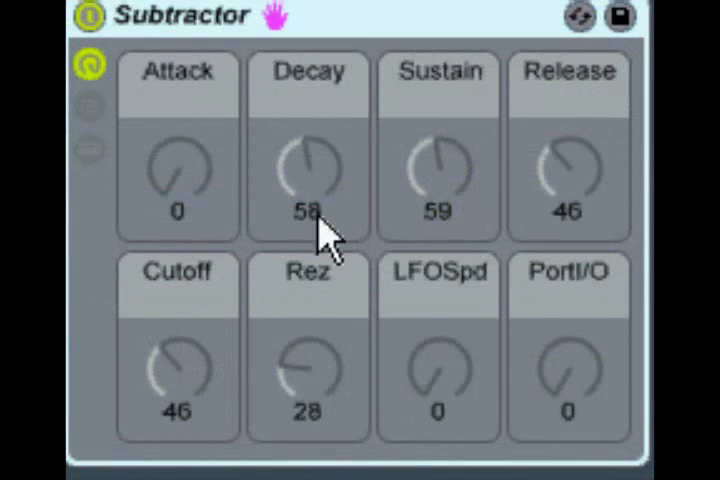
{"action": "mouse_move", "coordinate": [600, 185]}
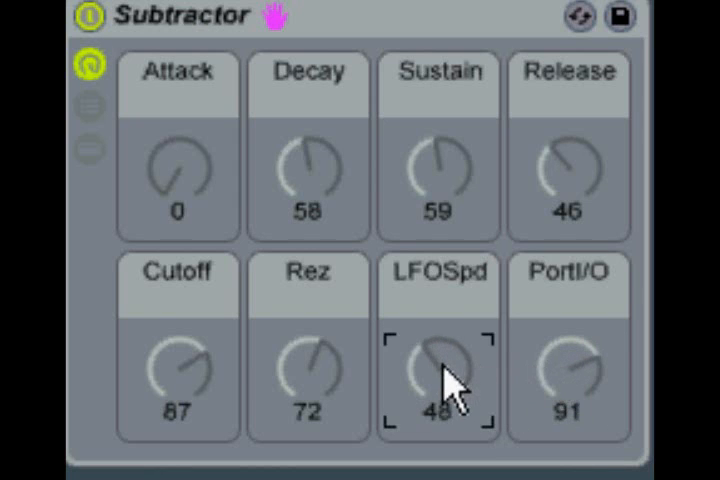
Turn the Subtractor macro knobs to Cutoff 87, Rez 72, LFOSpd 41 and PortI/O 91.
{"action": "left_click_drag", "start_coordinate": [438, 370], "coordinate": [438, 390]}
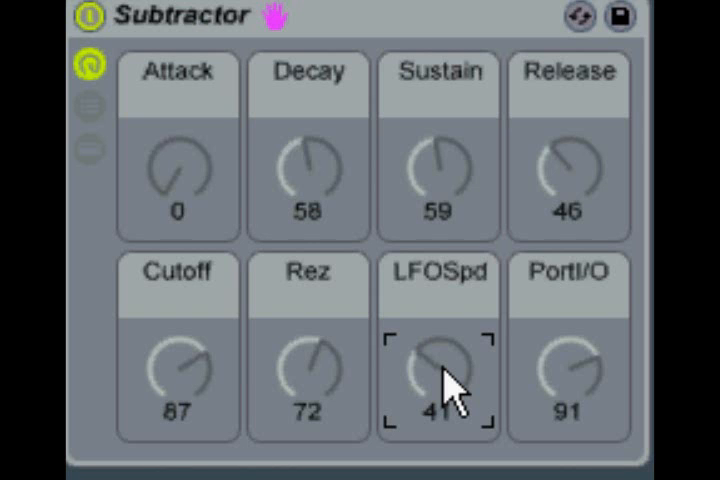
{"action": "mouse_move", "coordinate": [575, 95]}
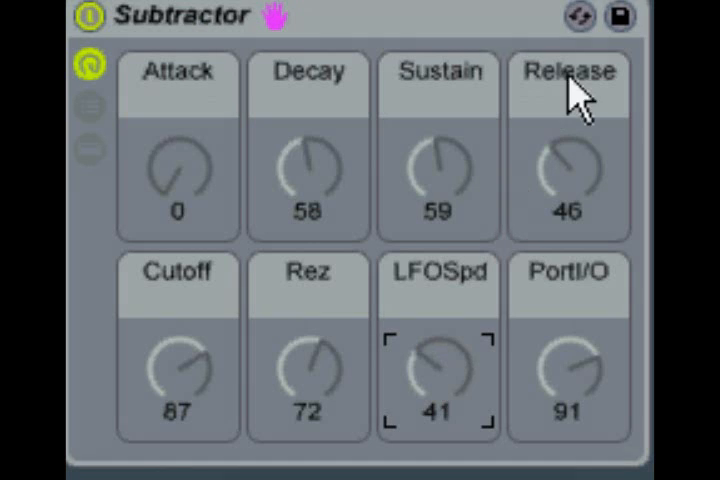